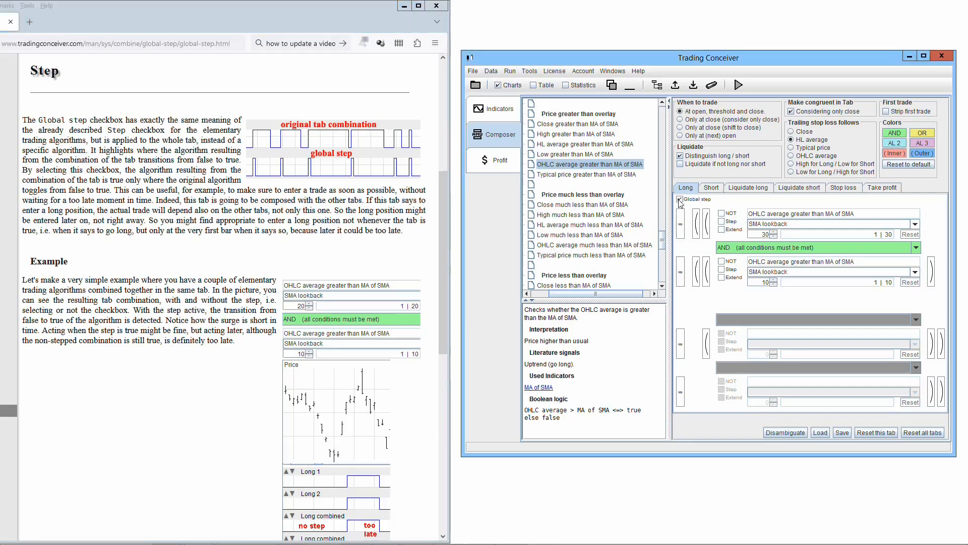
# Place the preloaded-hist.txt chart window showing the Long combined signal beside the Long tab.
pyautogui.click(680, 199)
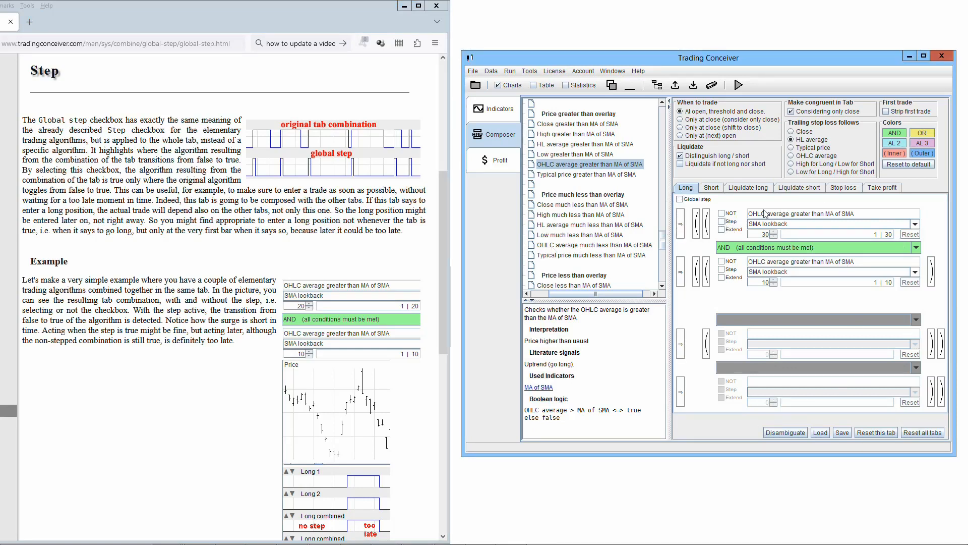
pyautogui.moveTo(282, 180)
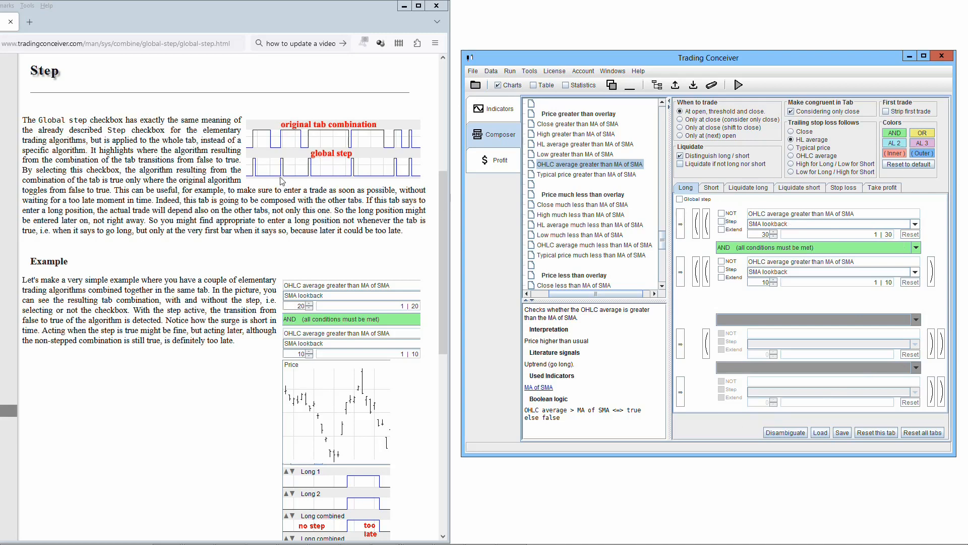
pyautogui.moveTo(409, 136)
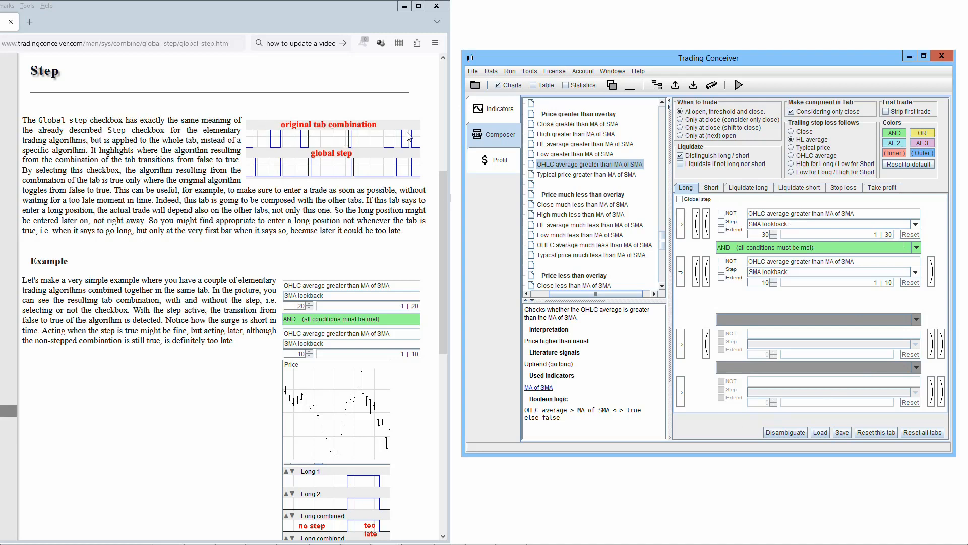
pyautogui.moveTo(281, 151)
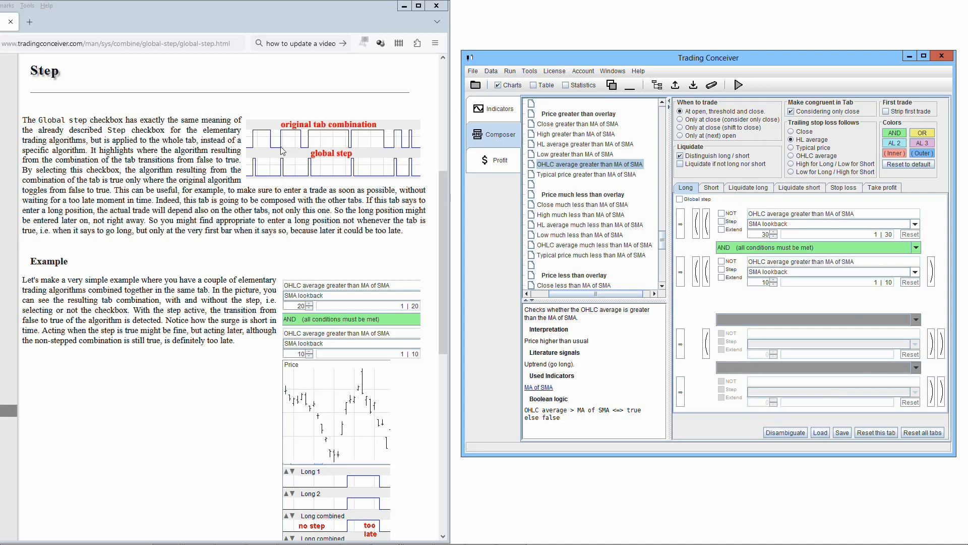
pyautogui.moveTo(331, 133)
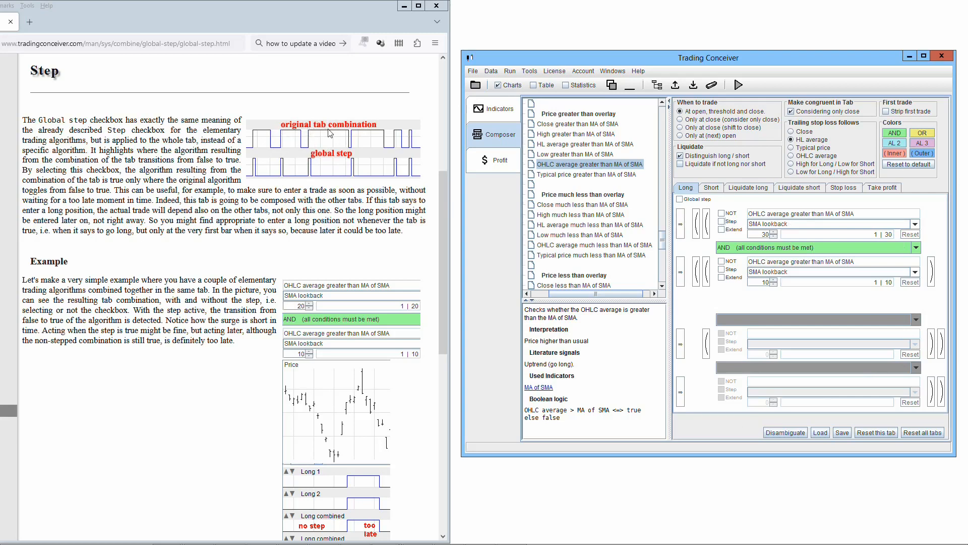
pyautogui.moveTo(370, 136)
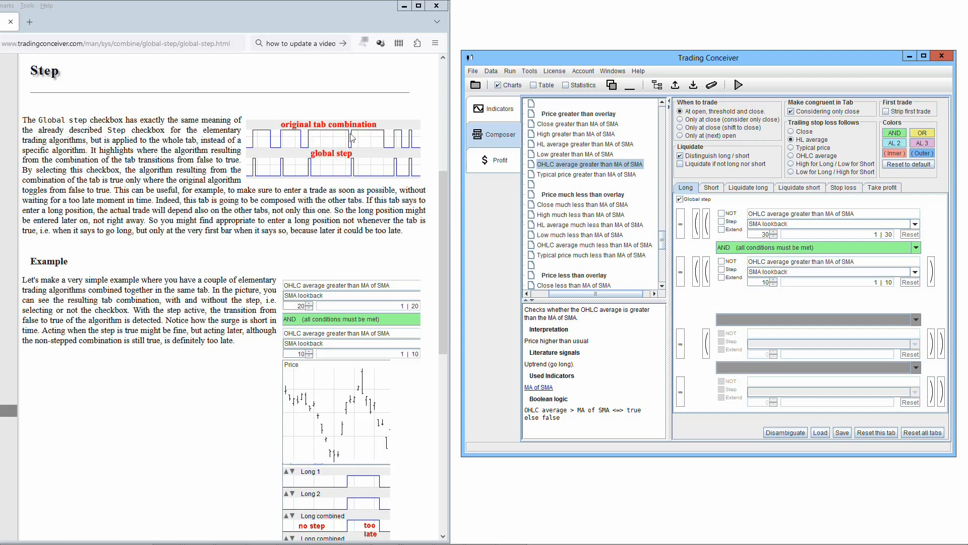
pyautogui.moveTo(353, 137)
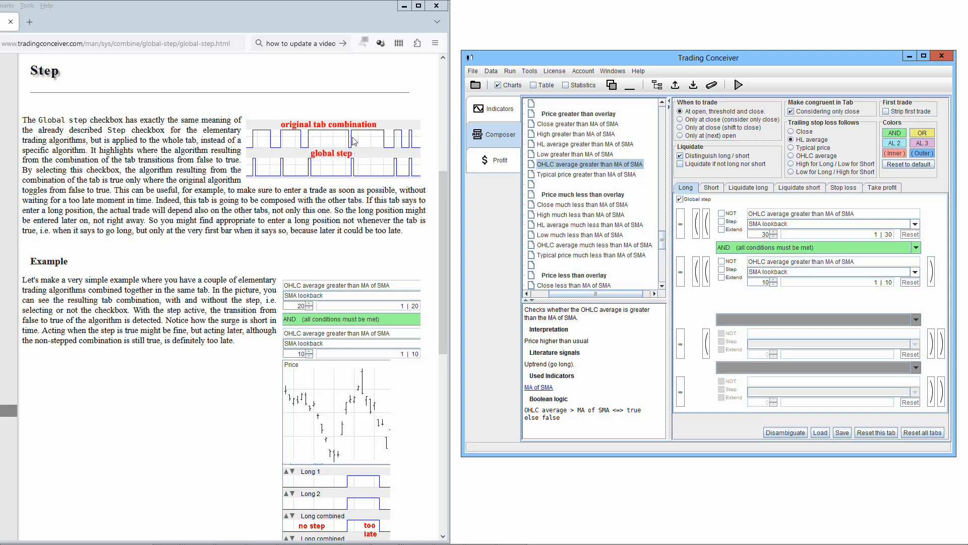
pyautogui.moveTo(387, 152)
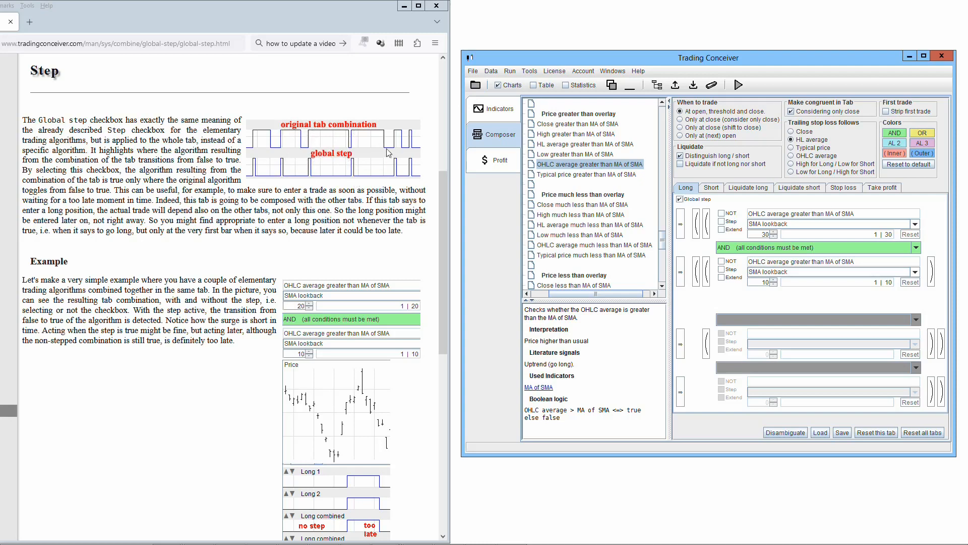
pyautogui.moveTo(402, 160)
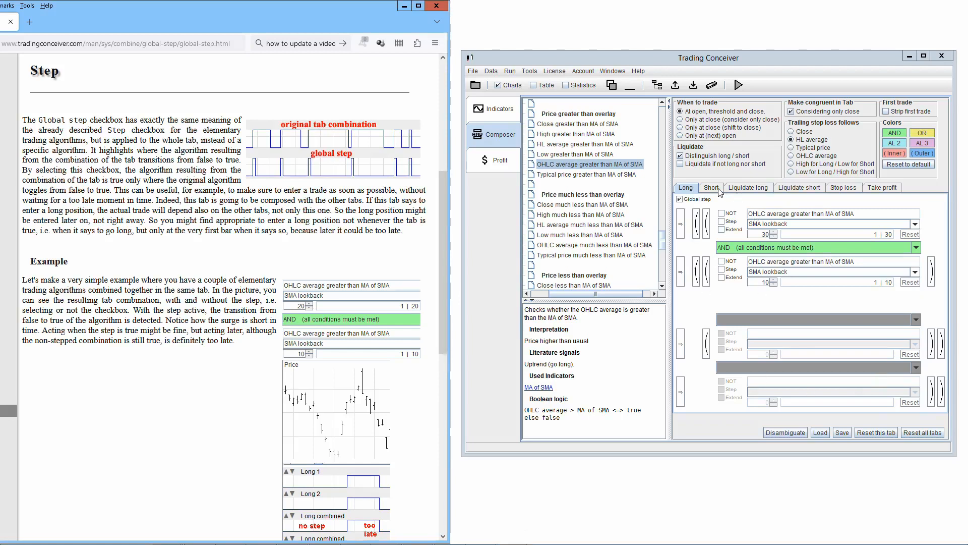
pyautogui.click(882, 188)
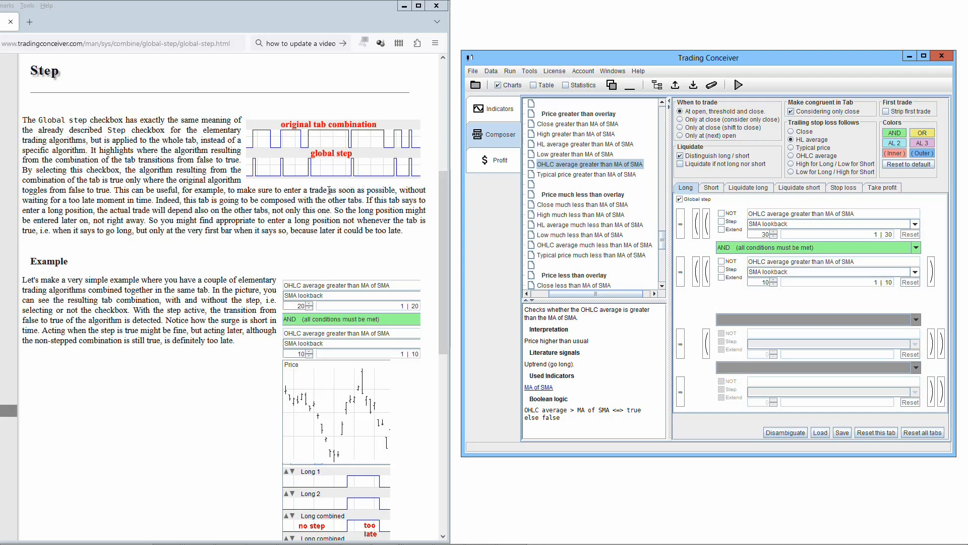
pyautogui.moveTo(334, 148)
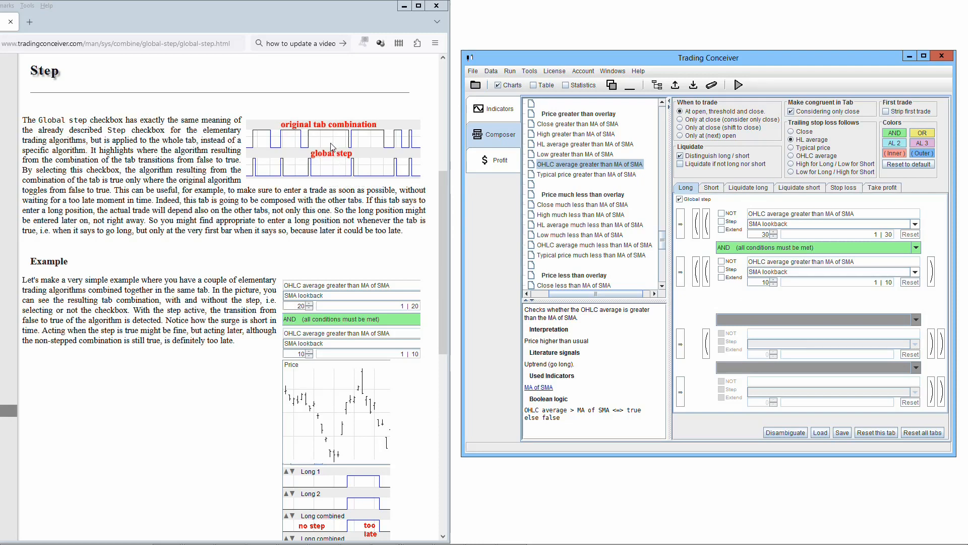
pyautogui.moveTo(299, 162)
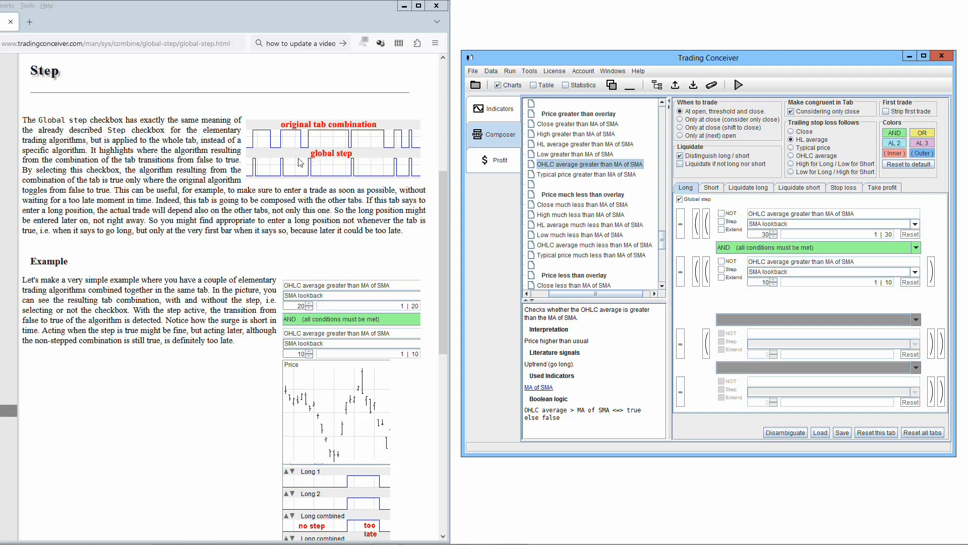
pyautogui.moveTo(365, 135)
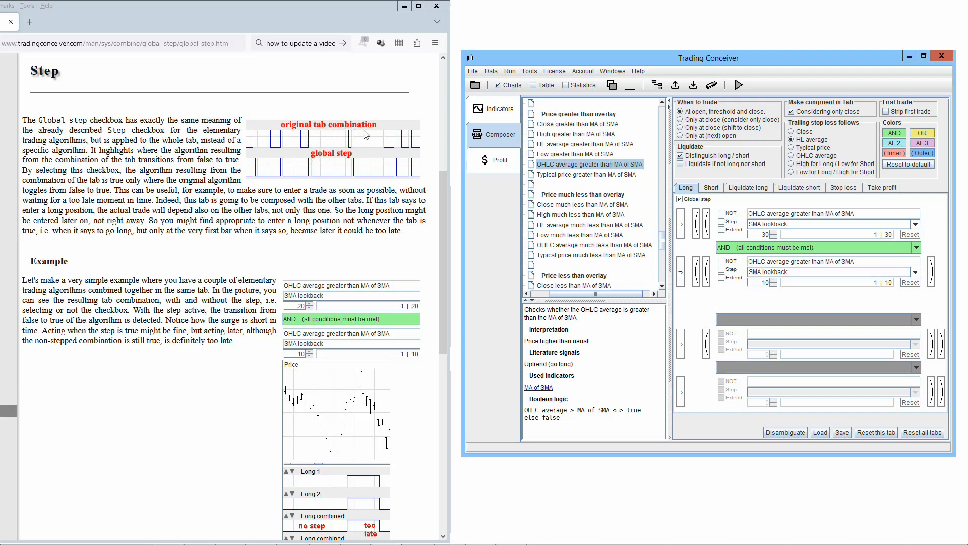
pyautogui.moveTo(274, 171)
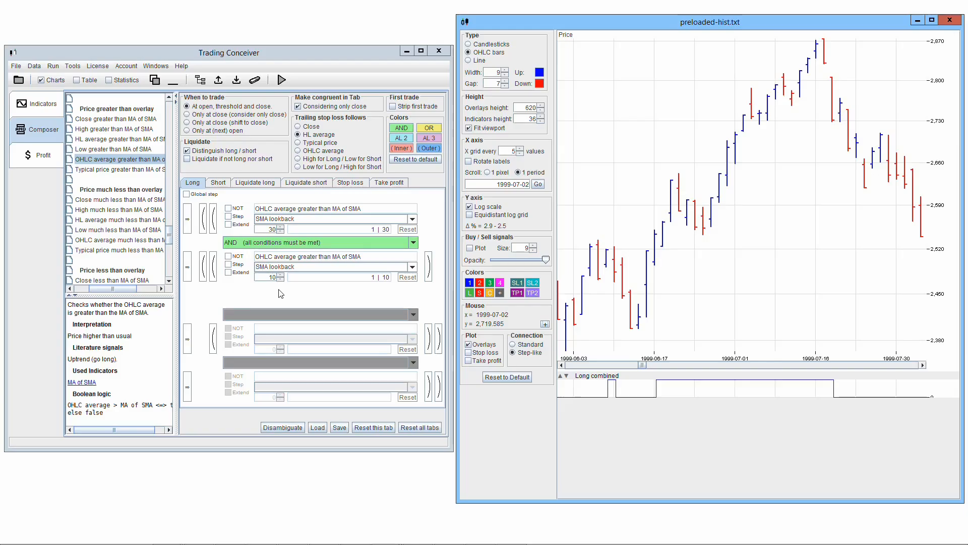
pyautogui.moveTo(332, 290)
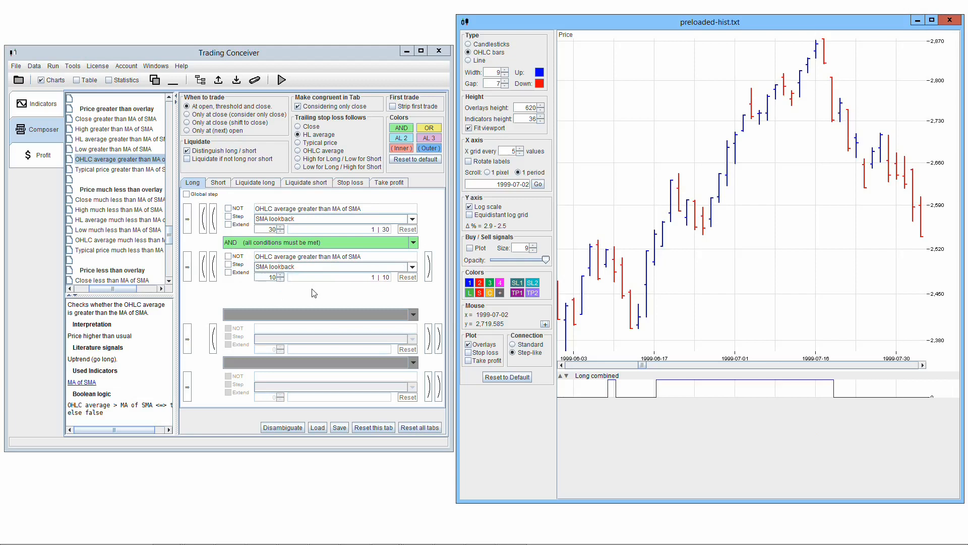
pyautogui.moveTo(373, 312)
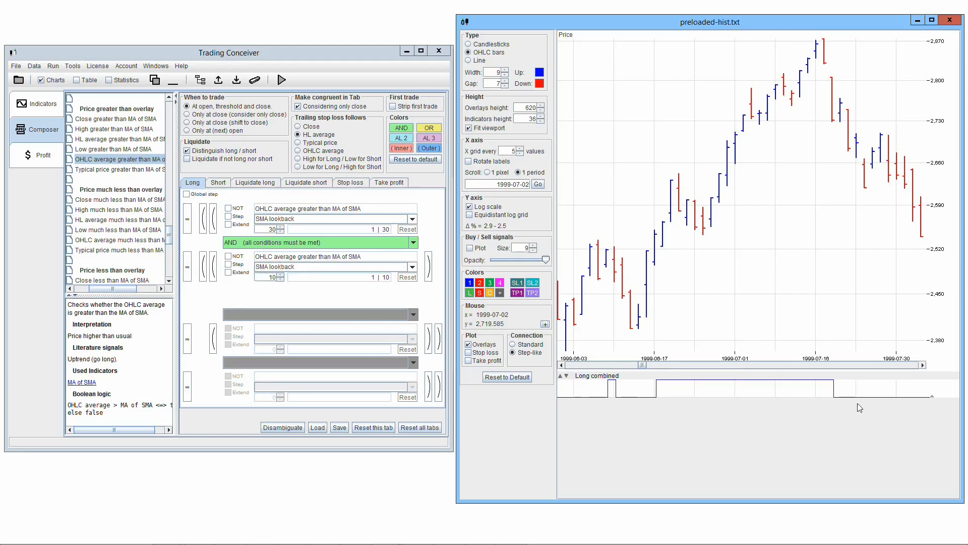
pyautogui.moveTo(691, 404)
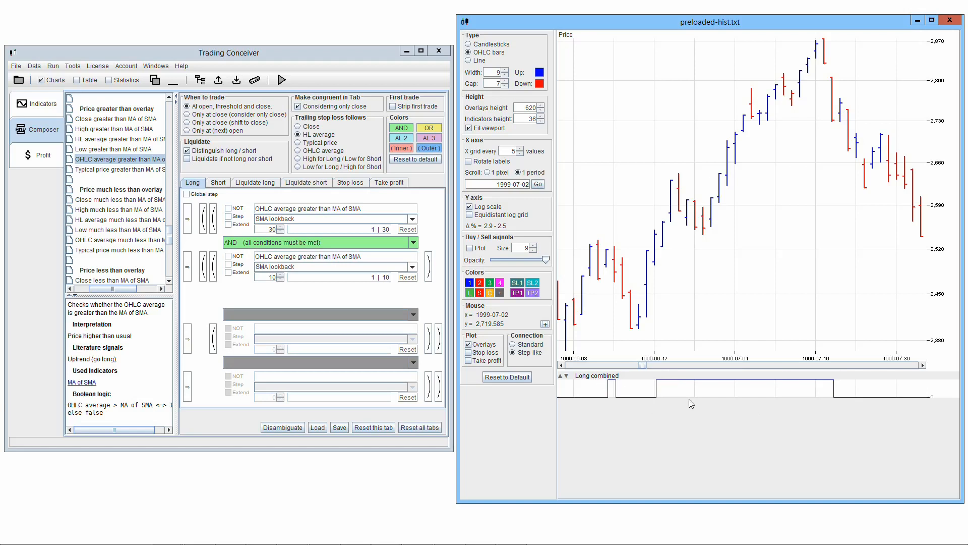
pyautogui.moveTo(722, 185)
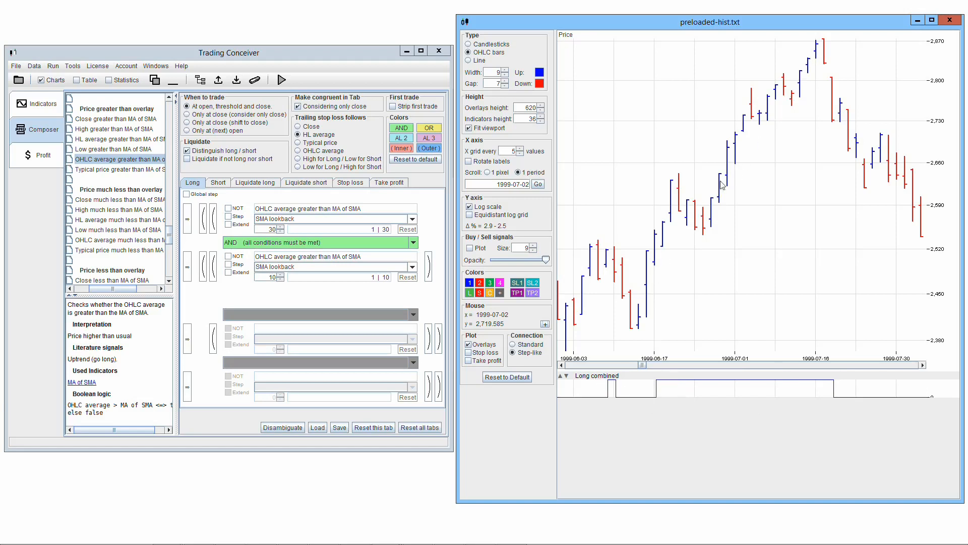
pyautogui.moveTo(661, 359)
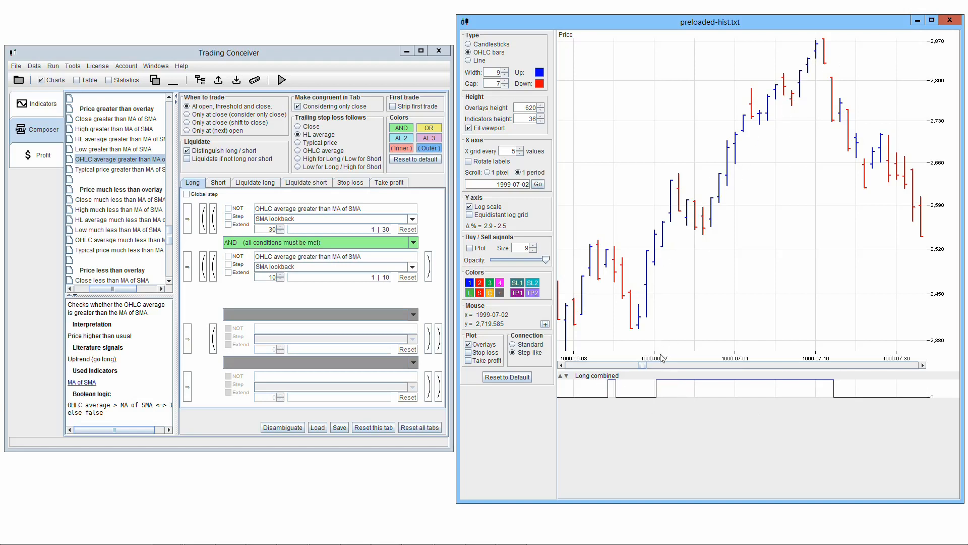
pyautogui.moveTo(707, 292)
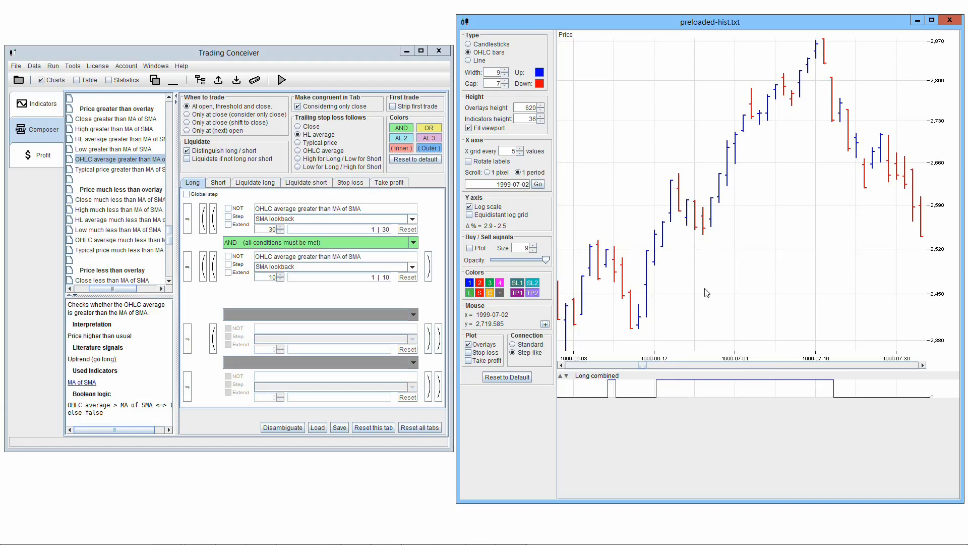
pyautogui.moveTo(746, 184)
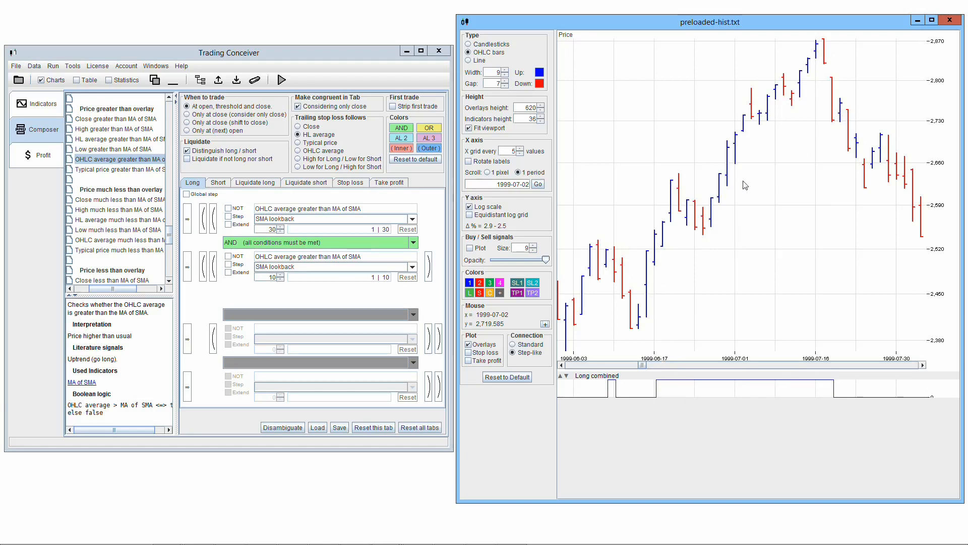
pyautogui.moveTo(686, 383)
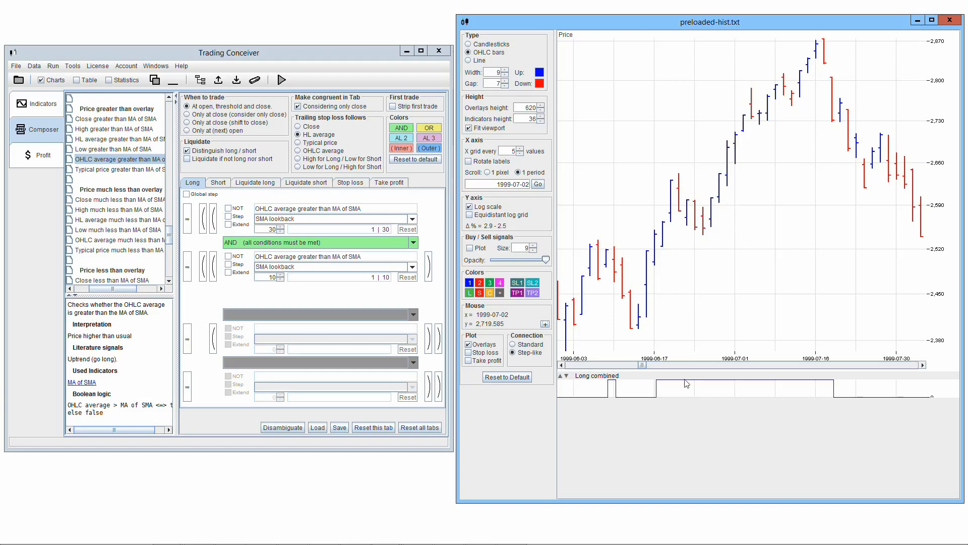
pyautogui.moveTo(833, 386)
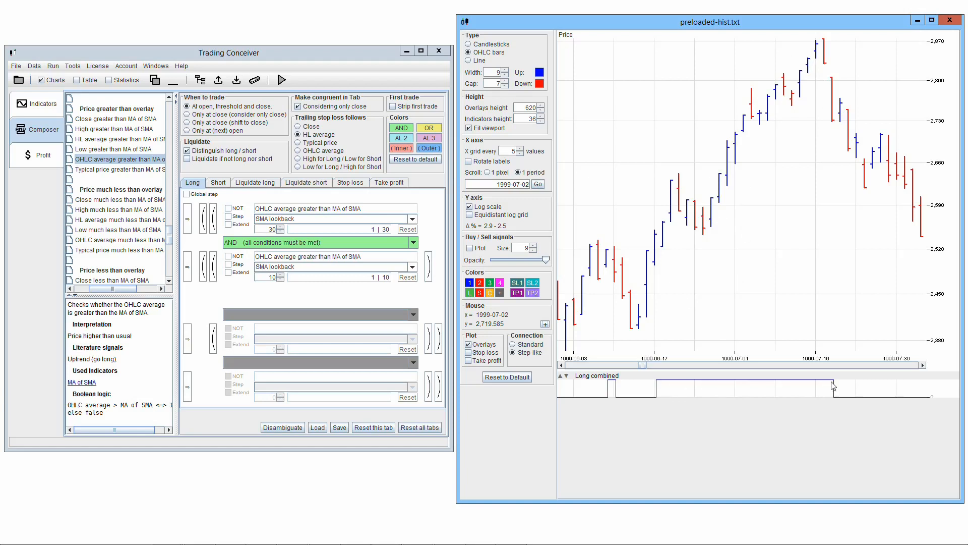
pyautogui.moveTo(821, 384)
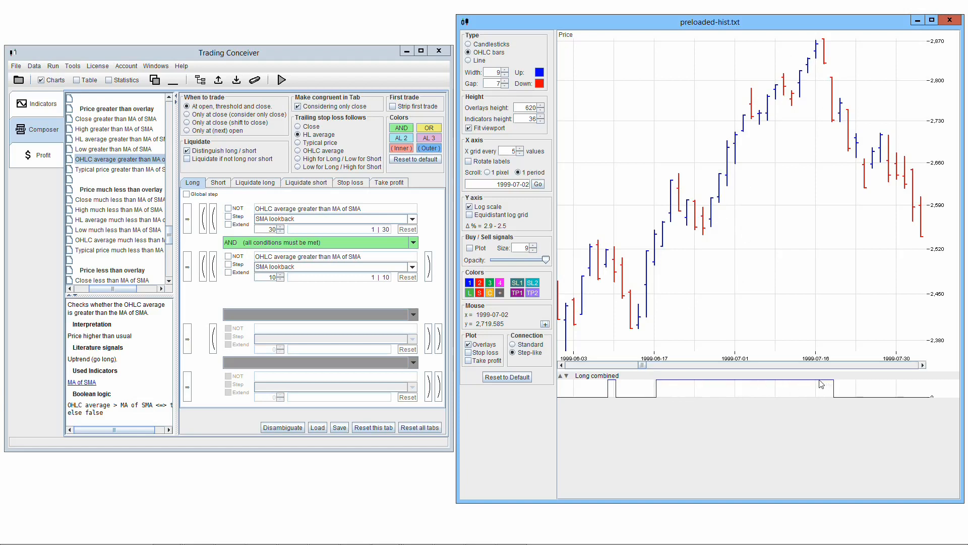
pyautogui.moveTo(703, 201)
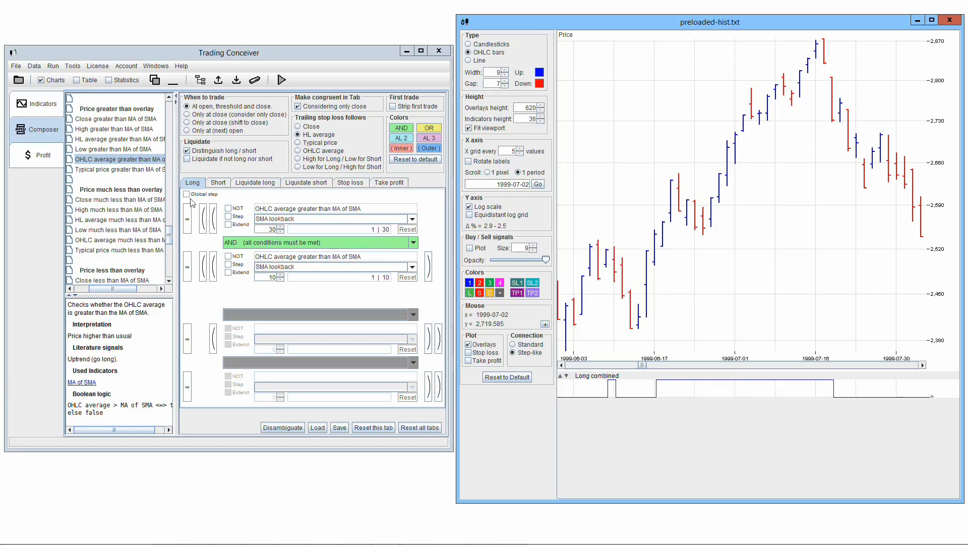
# Enable Global step on the Long tab, reducing Long combined to one pulse at uptrend start.
pyautogui.click(187, 193)
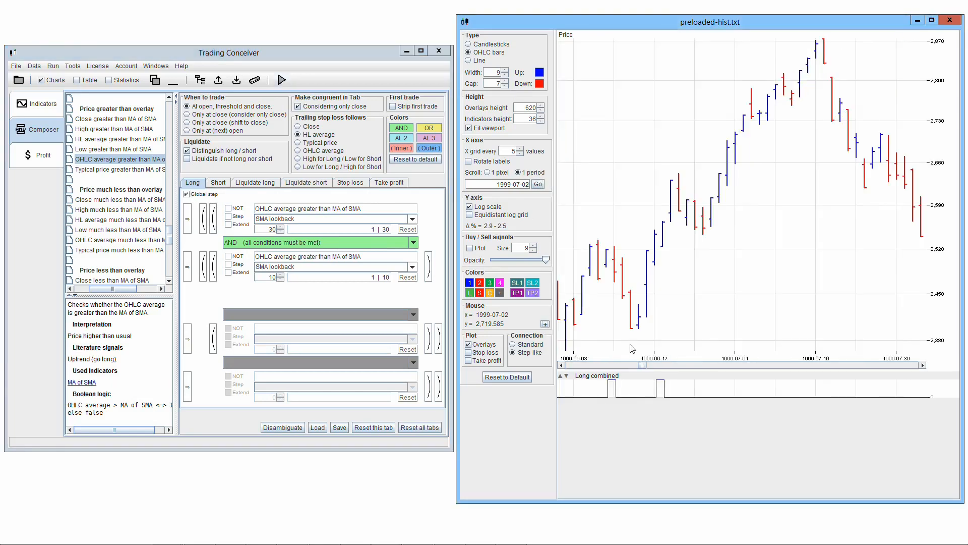
pyautogui.moveTo(938, 387)
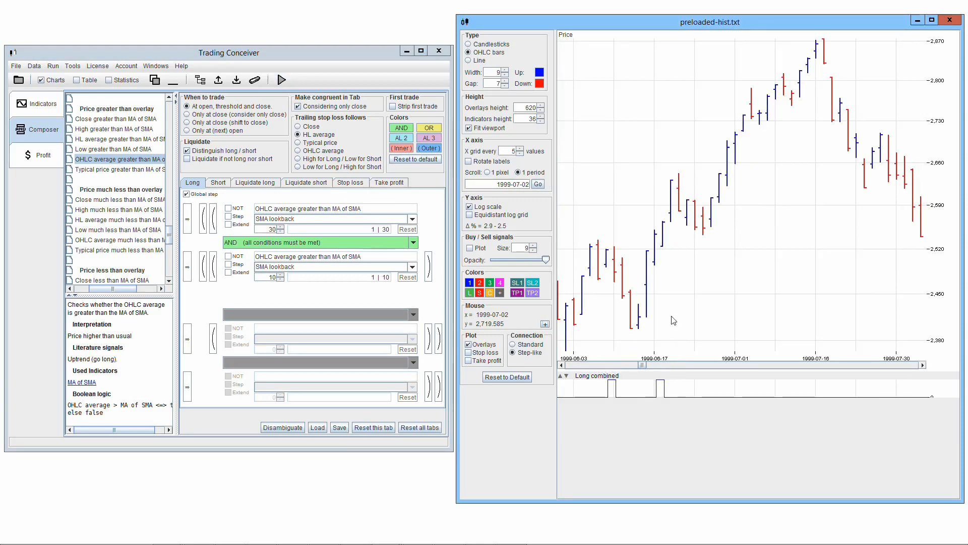
pyautogui.moveTo(727, 181)
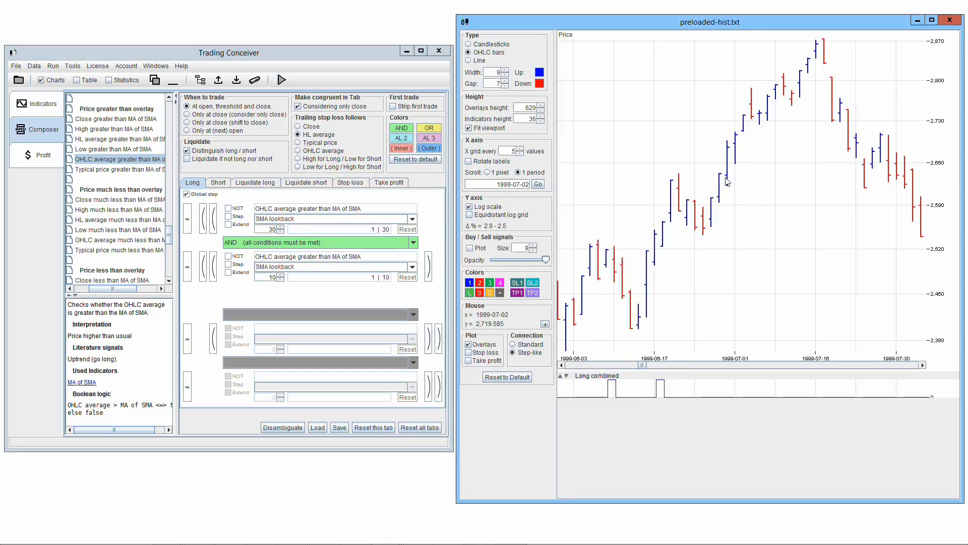
pyautogui.moveTo(683, 268)
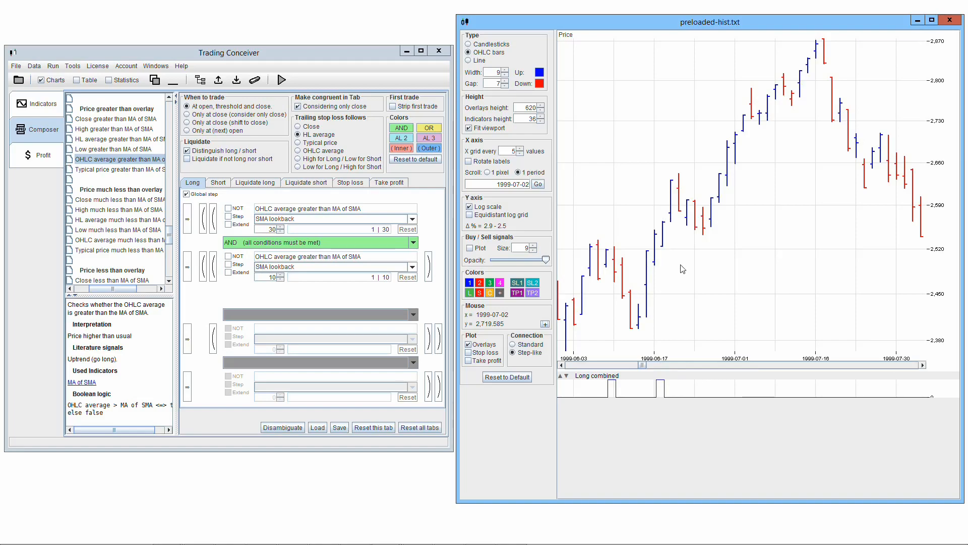